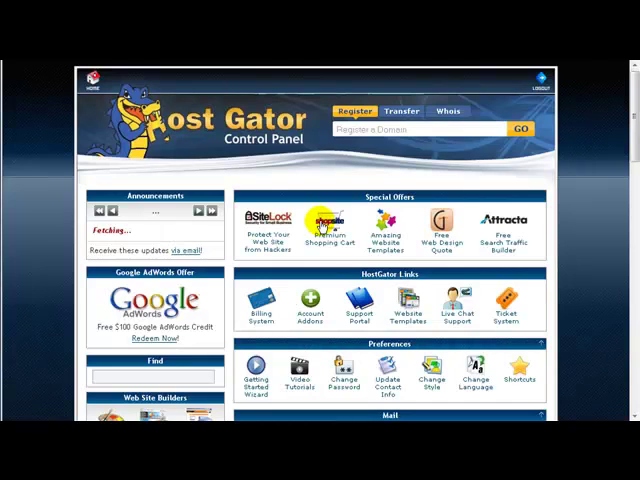
Step: Launch File Manager from the Files section with the familynetworker.com document root as starting folder
scroll("down", 3)
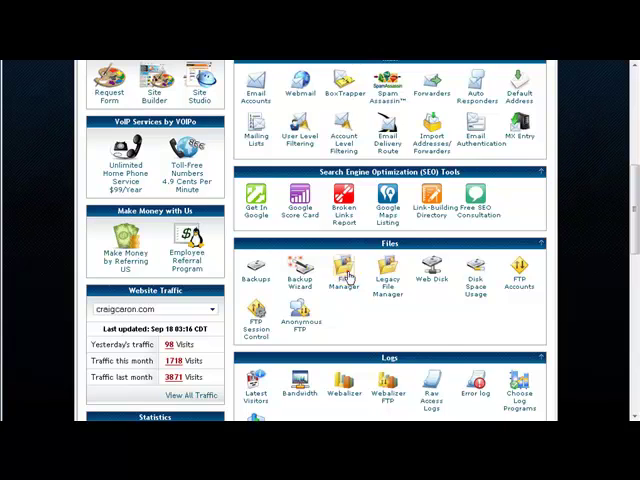
left_click(342, 270)
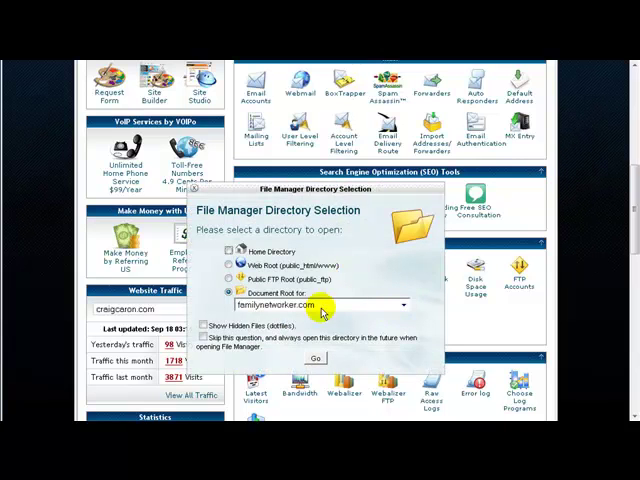
left_click(398, 305)
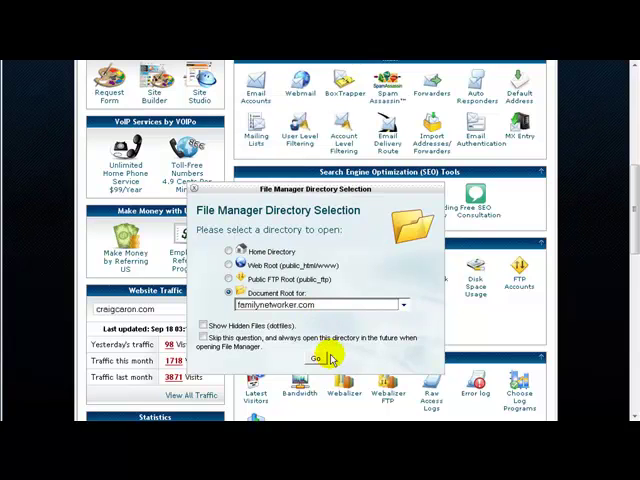
Step: Go up to public_html and enter the familynetworker.com folder to list its files
left_click(314, 359)
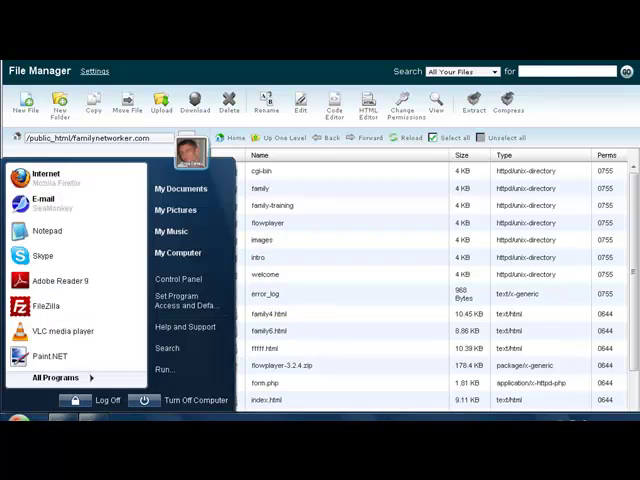
mouse_move(182, 189)
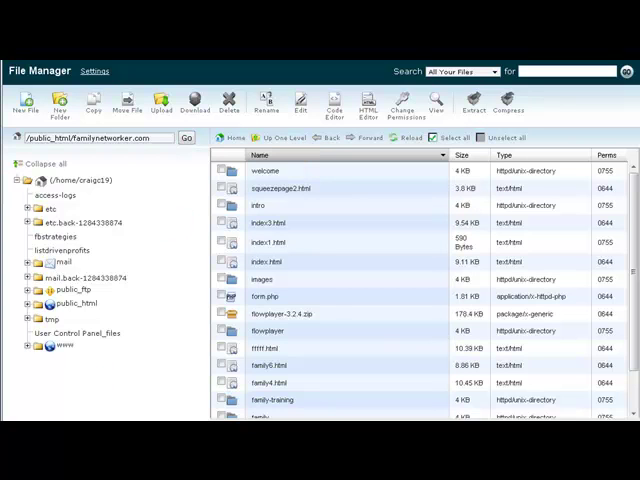
left_click(283, 138)
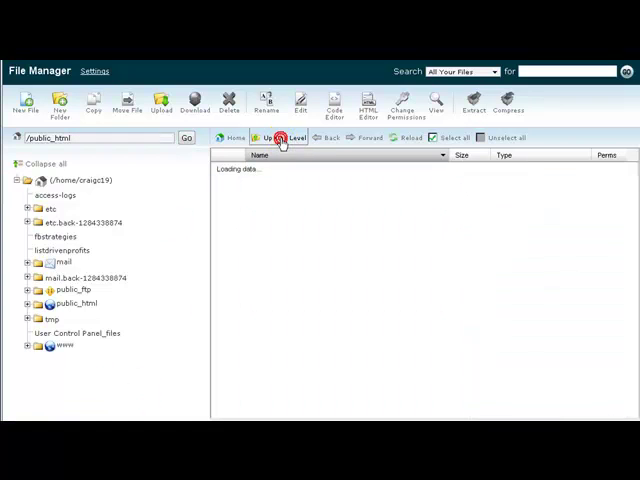
left_click(282, 138)
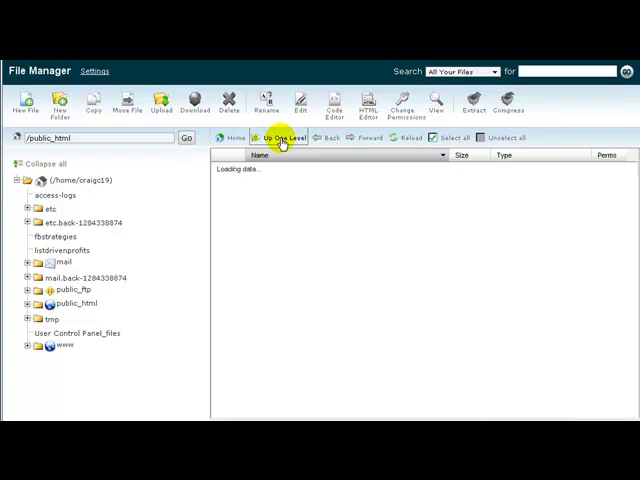
left_click(283, 138)
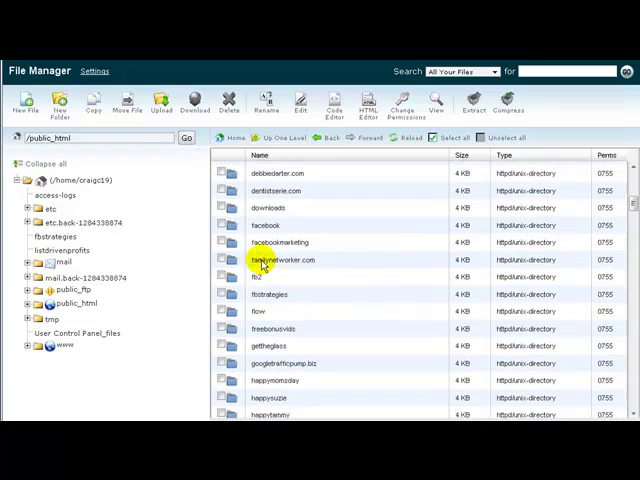
double_click(282, 260)
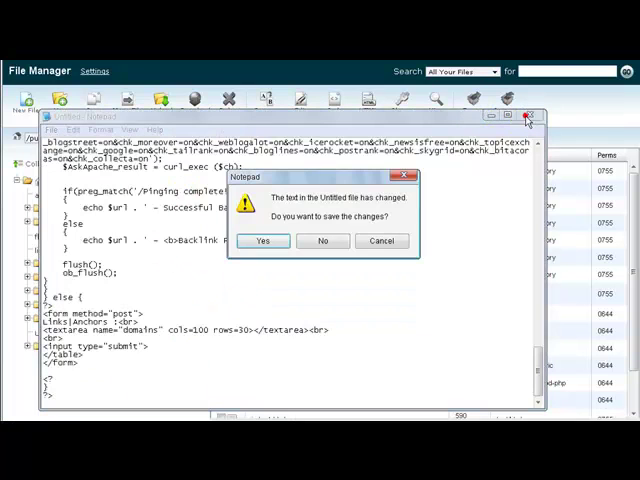
Step: Save the backlink-checking Notepad script as getindex.php on closing
left_click(262, 241)
type("getindex.php")
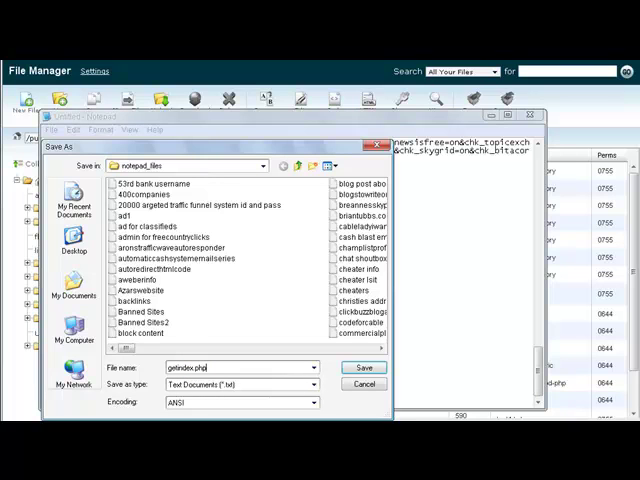
mouse_move(203, 358)
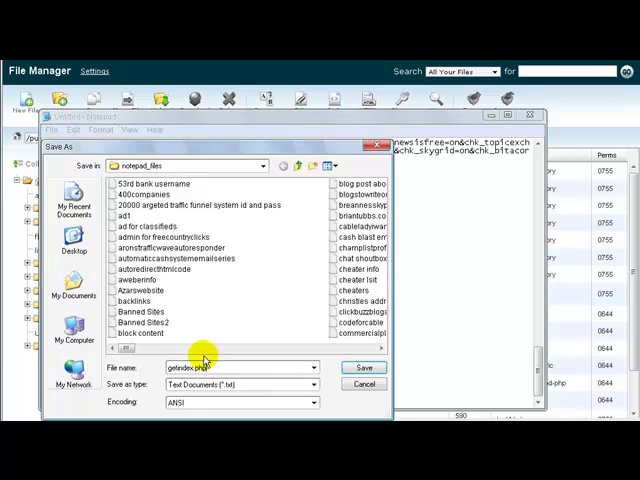
left_click(364, 367)
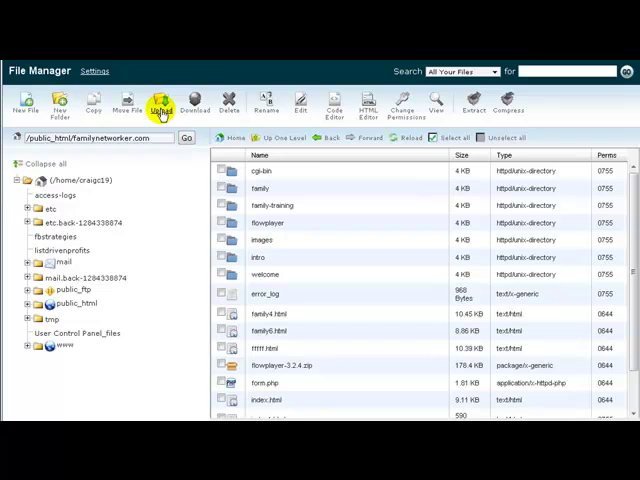
Step: Upload the getindex file from the computer into the familynetworker.com folder
left_click(160, 103)
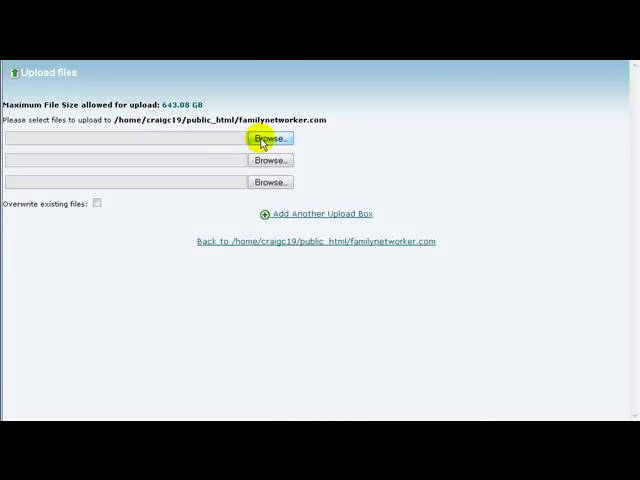
left_click(268, 138)
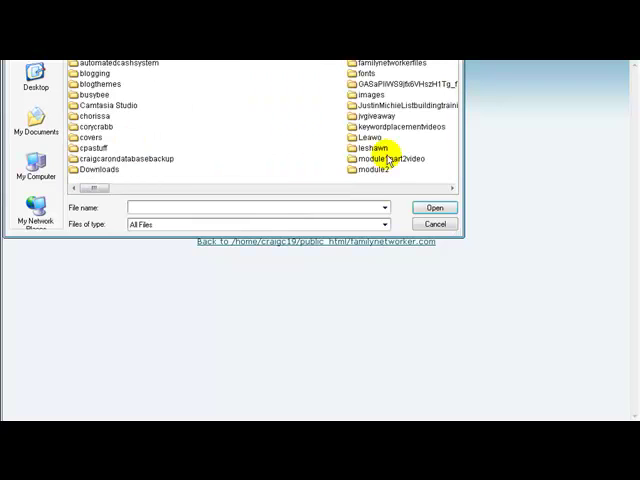
scroll("down", 3)
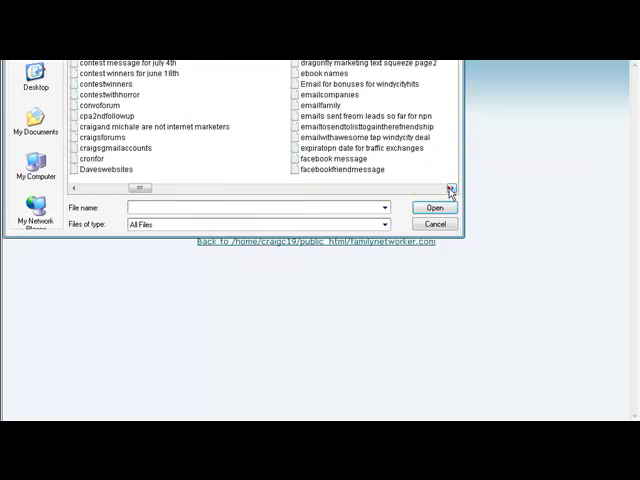
left_click(449, 189)
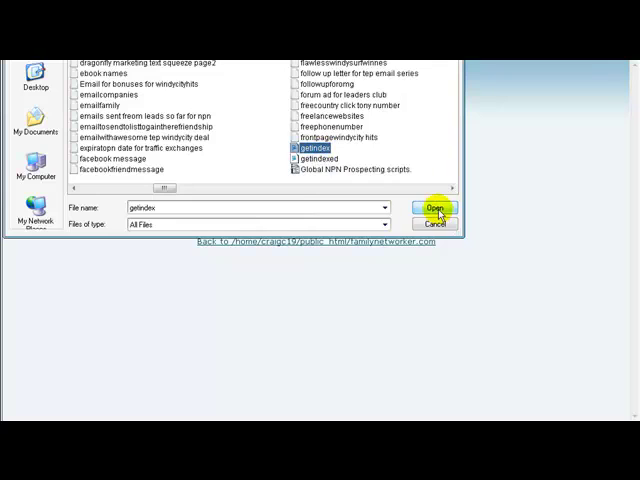
left_click(435, 208)
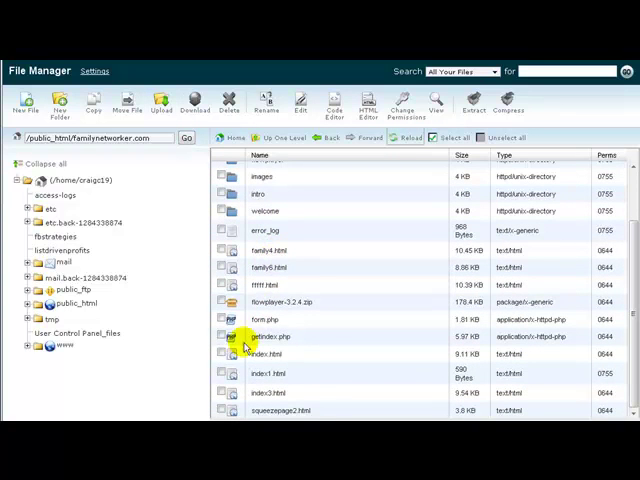
Step: Check the uploaded getindex.php in the familynetworker.com folder listing
left_click(265, 337)
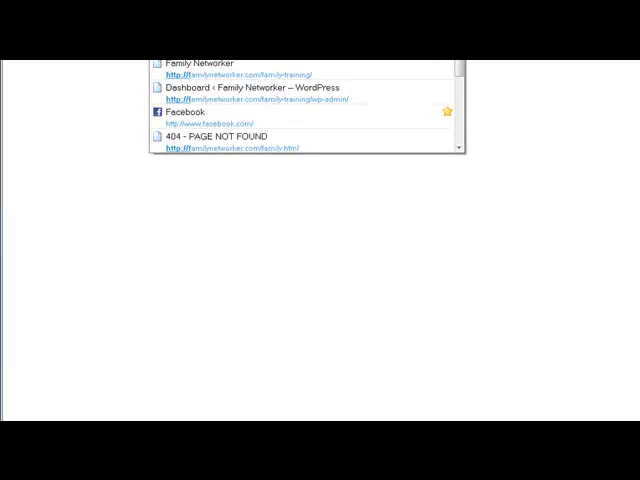
Step: Load the familynetworker.com getindex.php page in Firefox
scroll("down", 3)
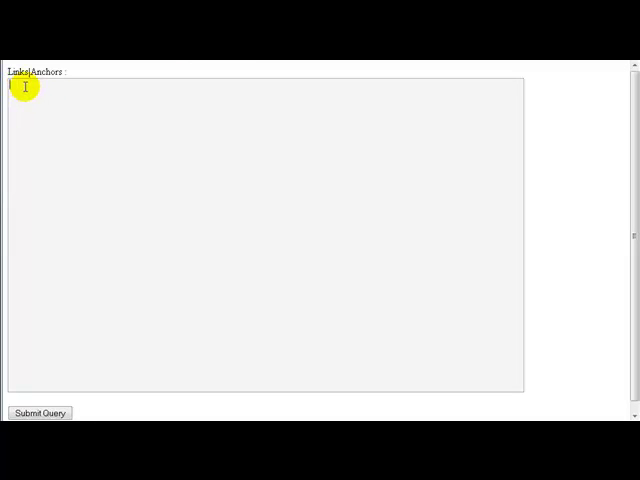
type("http")
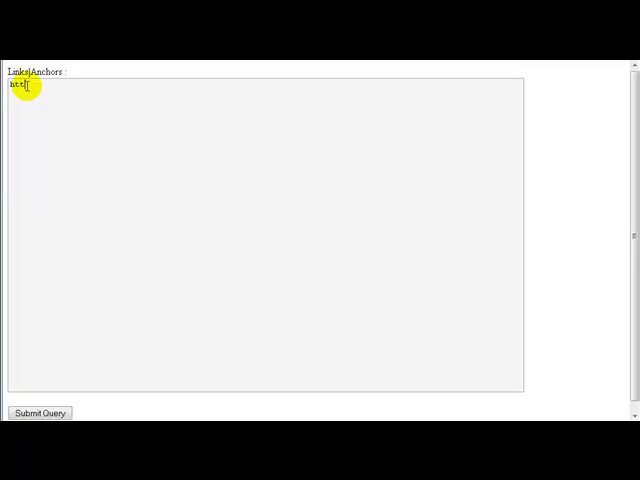
type("://")
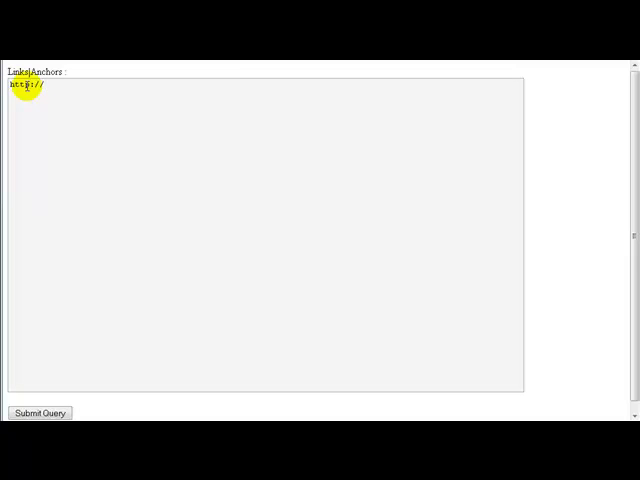
type("foo")
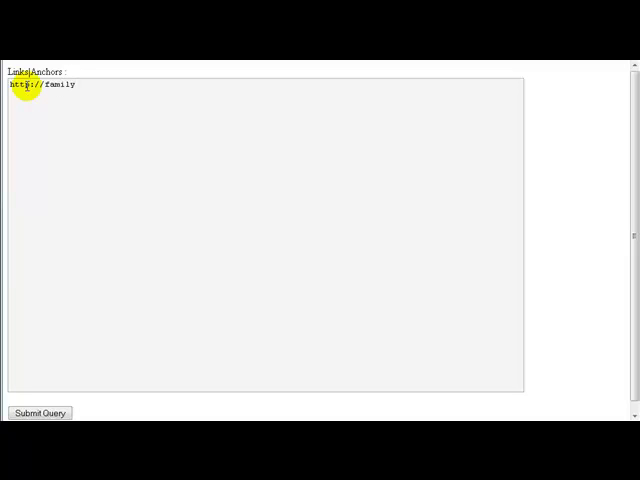
type("networke")
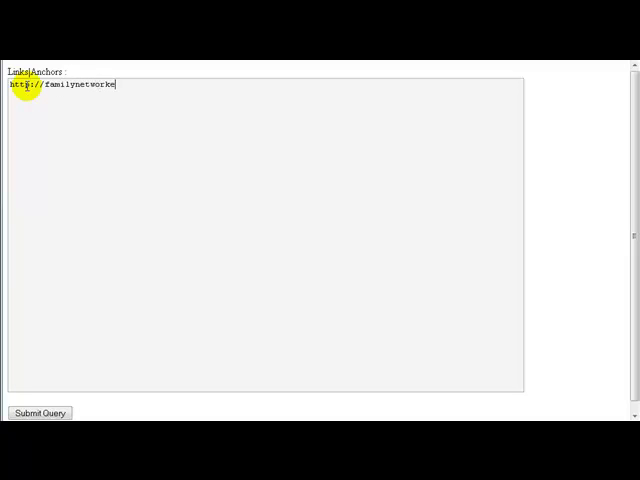
type("r.com")
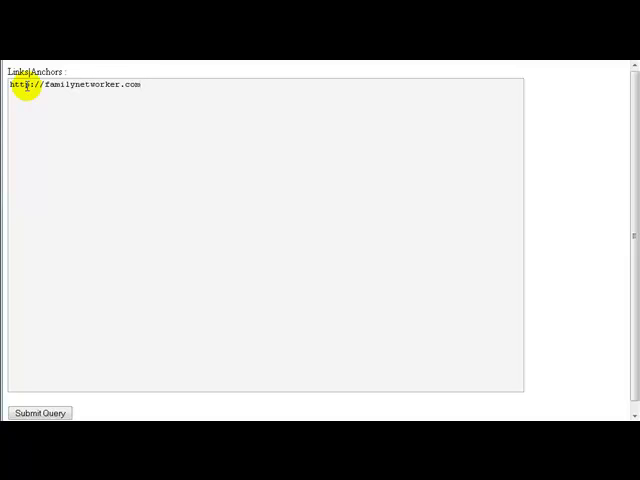
left_click(140, 85)
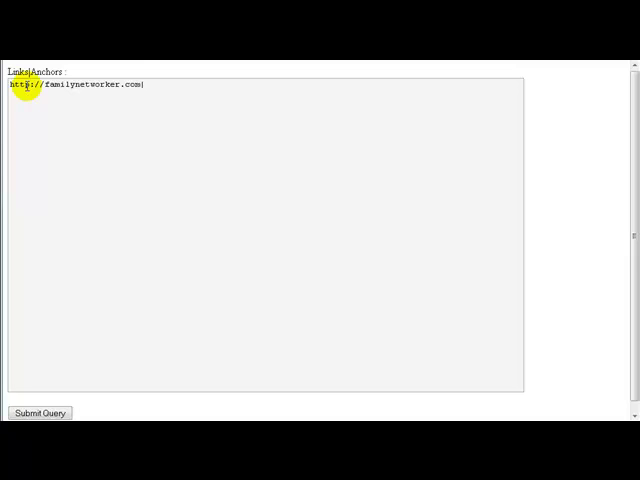
type("|mark")
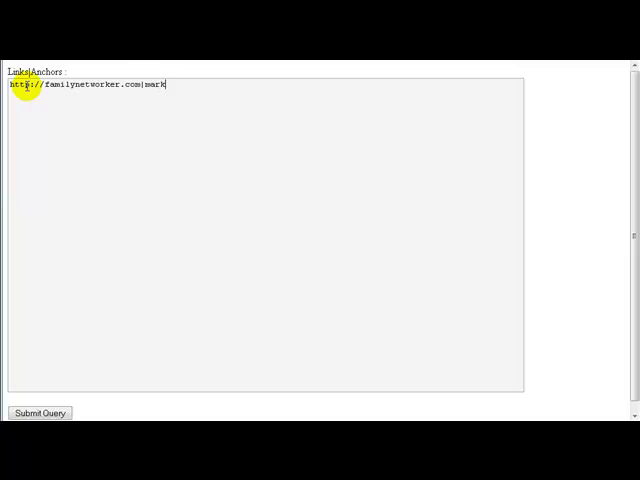
type("eting")
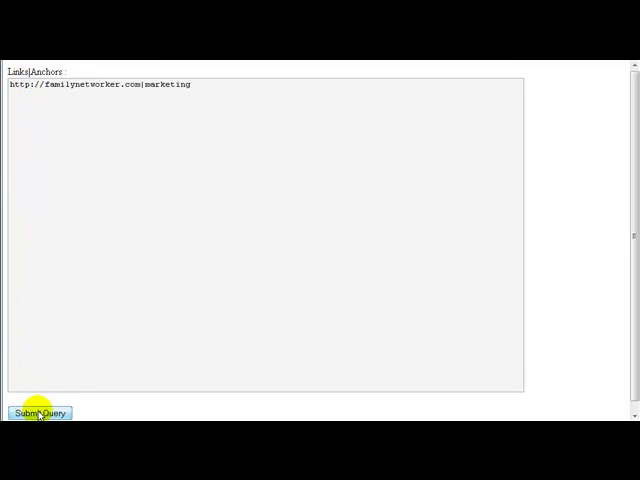
Step: Submit the query to list the successful familynetworker.com backlinks
left_click(40, 413)
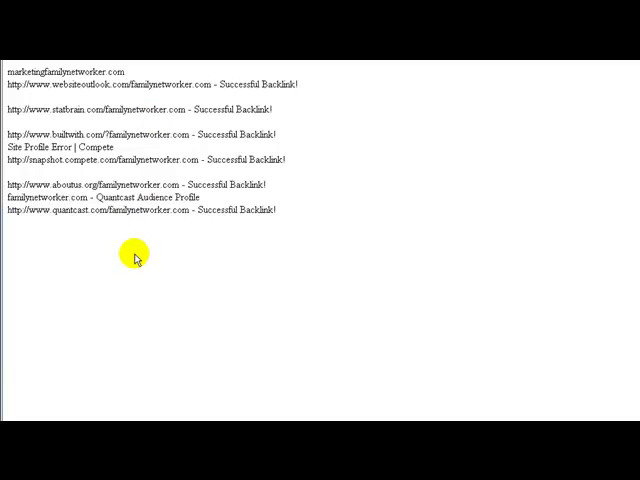
mouse_move(468, 388)
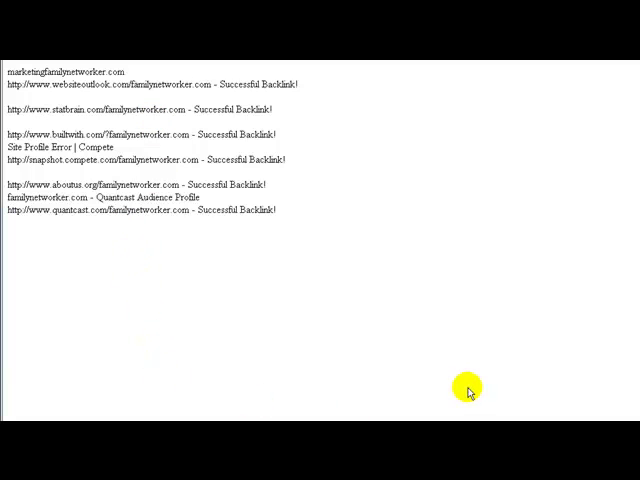